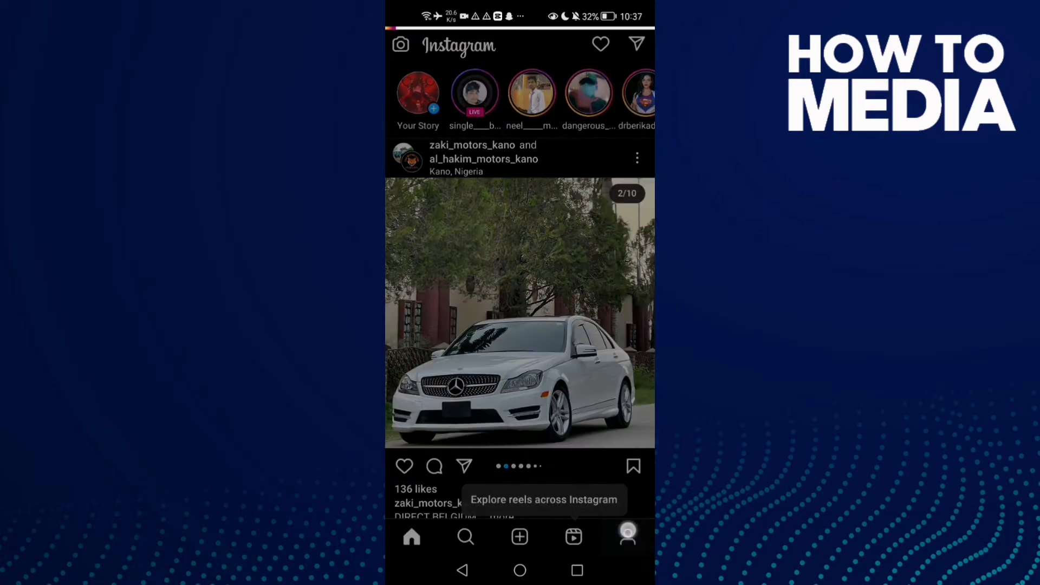
# Switch from the home feed to your own profile with its posts and follower counts
pyautogui.click(626, 537)
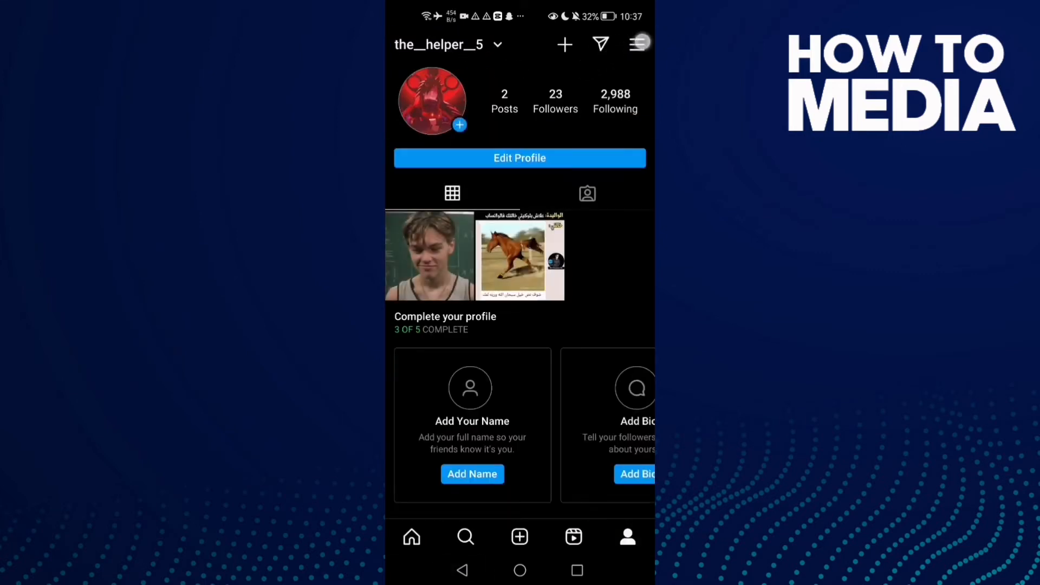
# Go through the profile's hamburger menu to the Settings screen
pyautogui.click(637, 44)
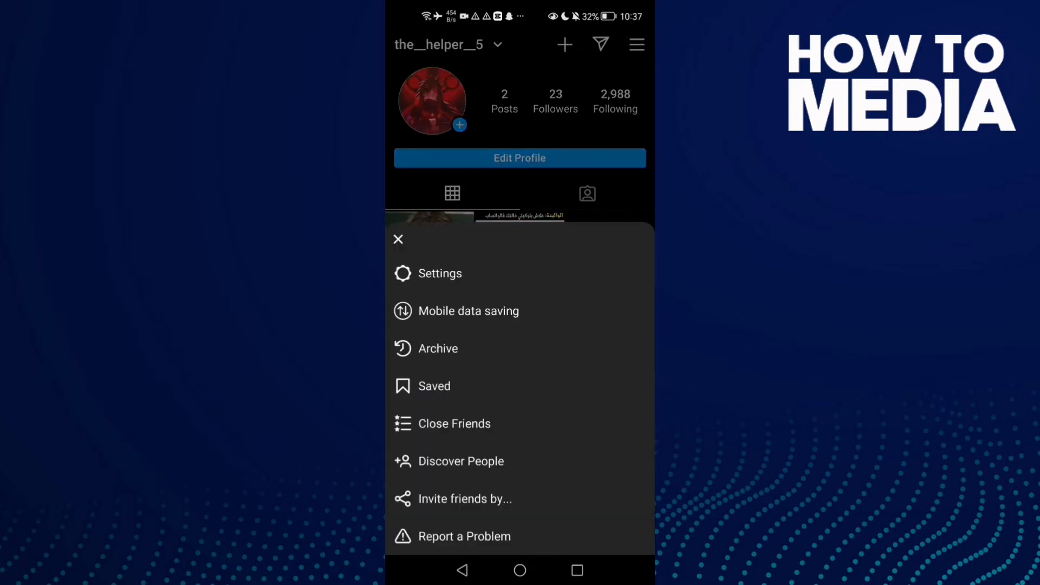
pyautogui.click(440, 273)
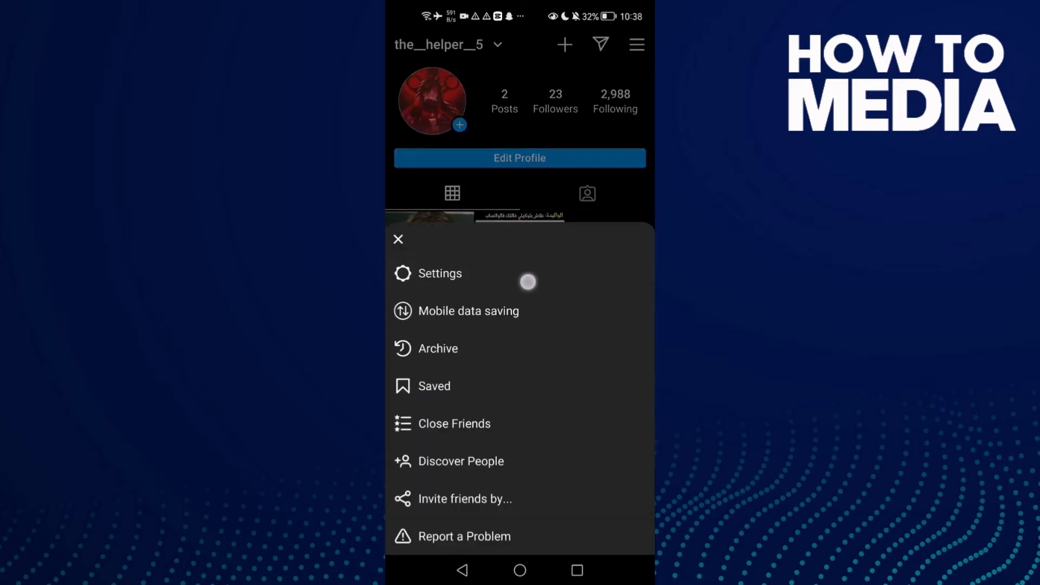
pyautogui.click(440, 272)
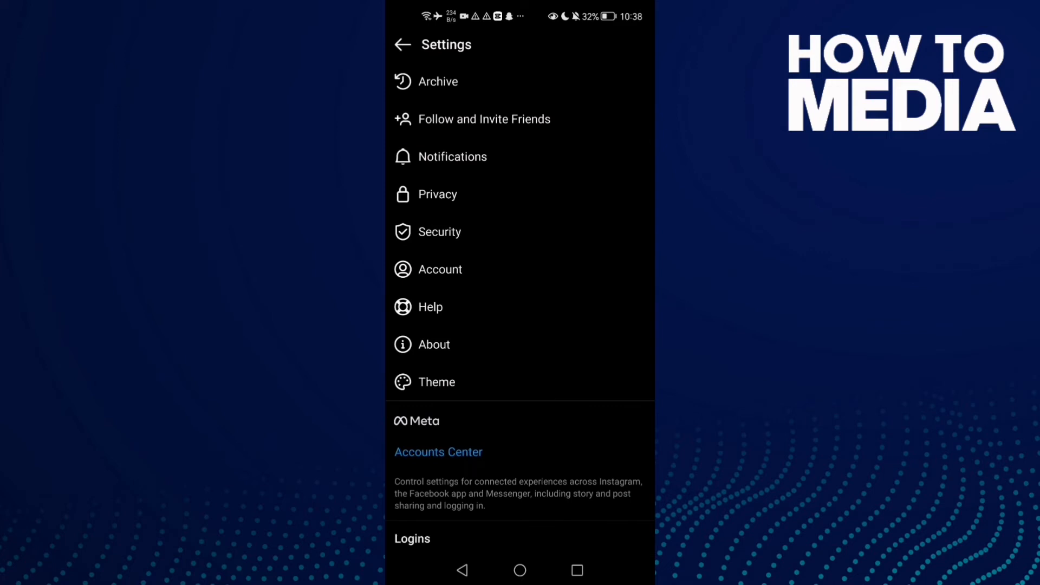
# Open Security settings to reveal Login Activity, then return to the phone's home screen
pyautogui.click(440, 226)
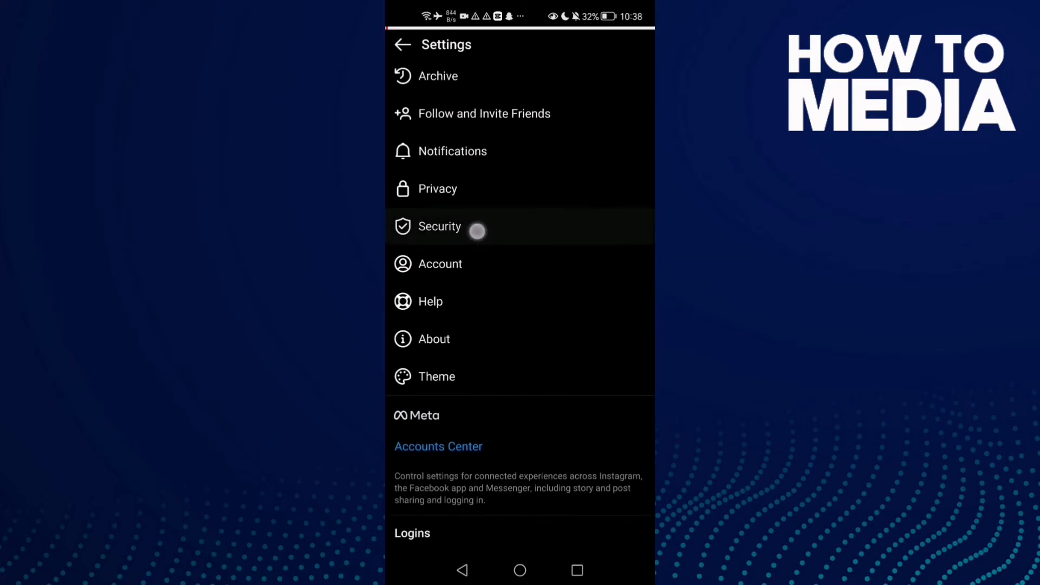
pyautogui.click(440, 227)
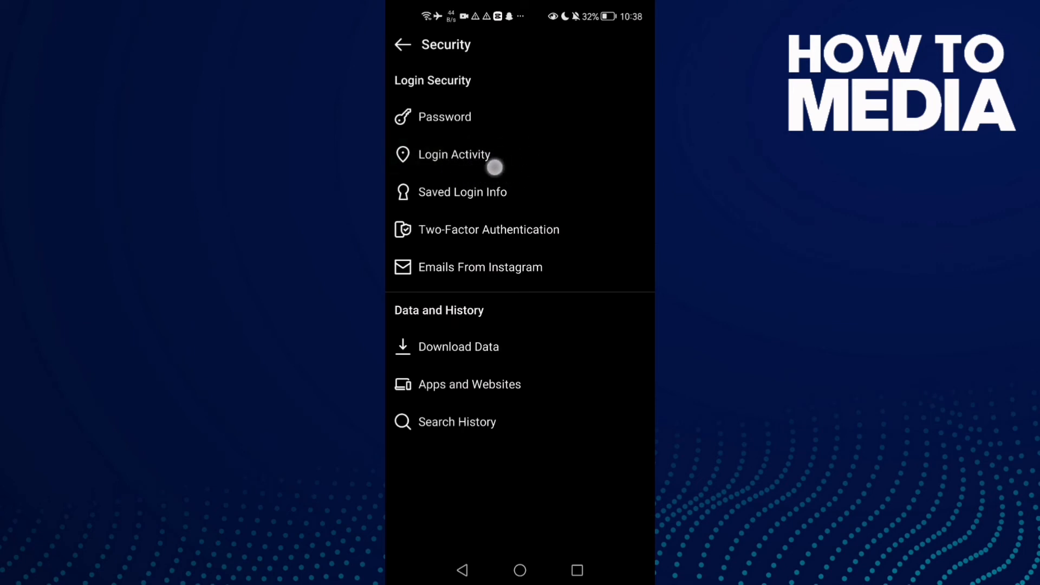
pyautogui.click(520, 571)
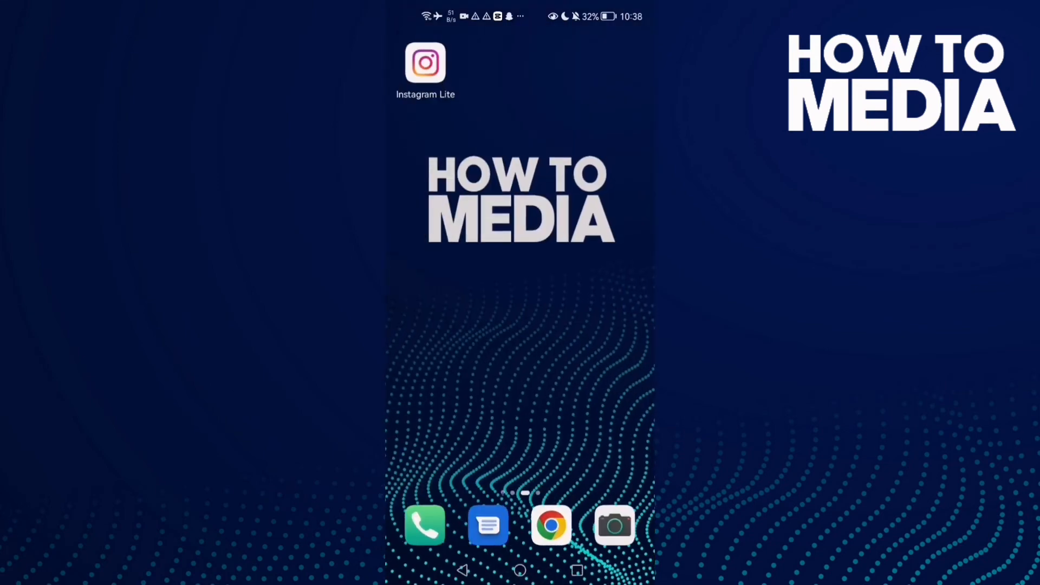